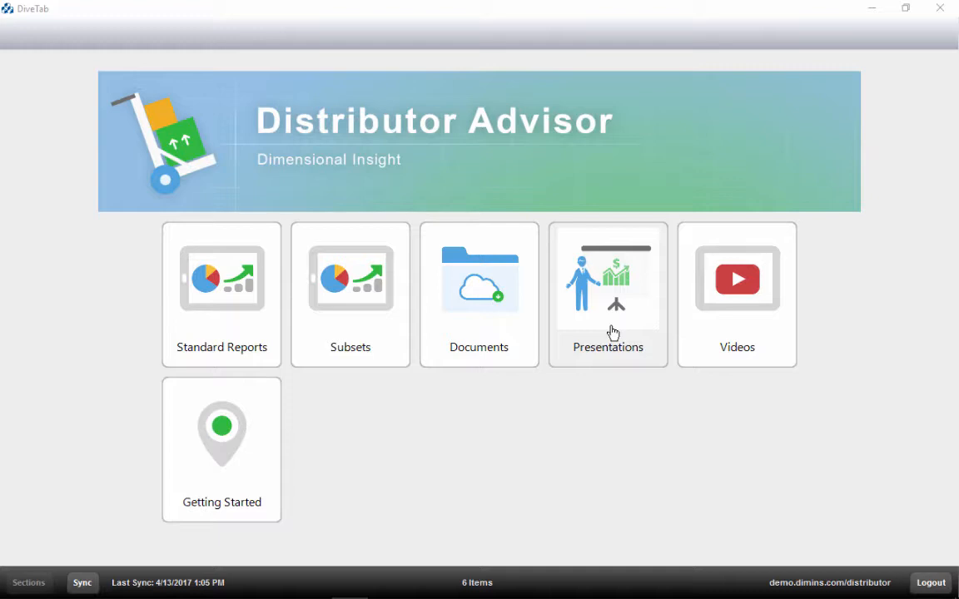
Open the Presentations tile to reach the BI and Information Delivery title slide.
left_click(608, 294)
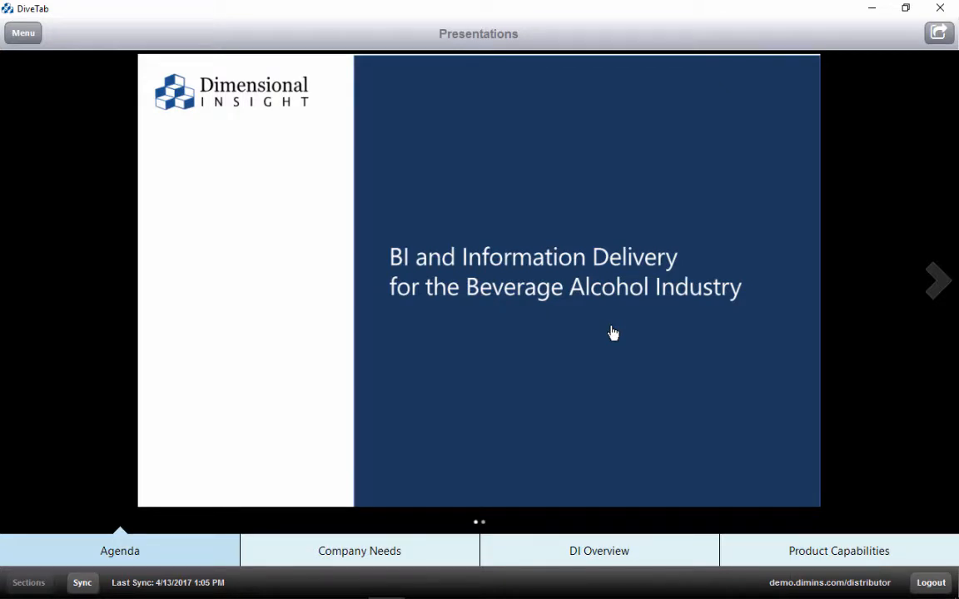
mouse_move(536, 392)
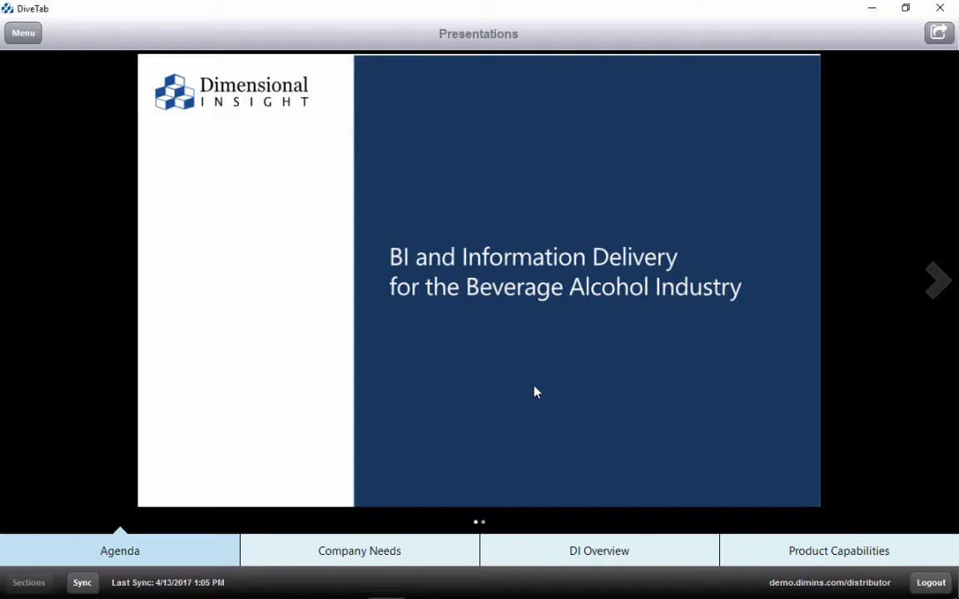
mouse_move(434, 438)
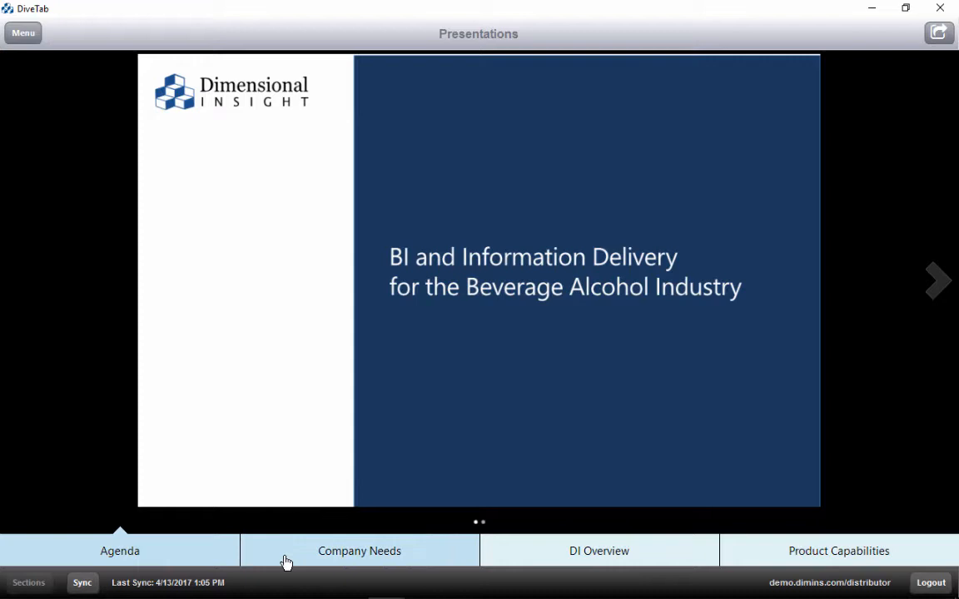
mouse_move(286, 559)
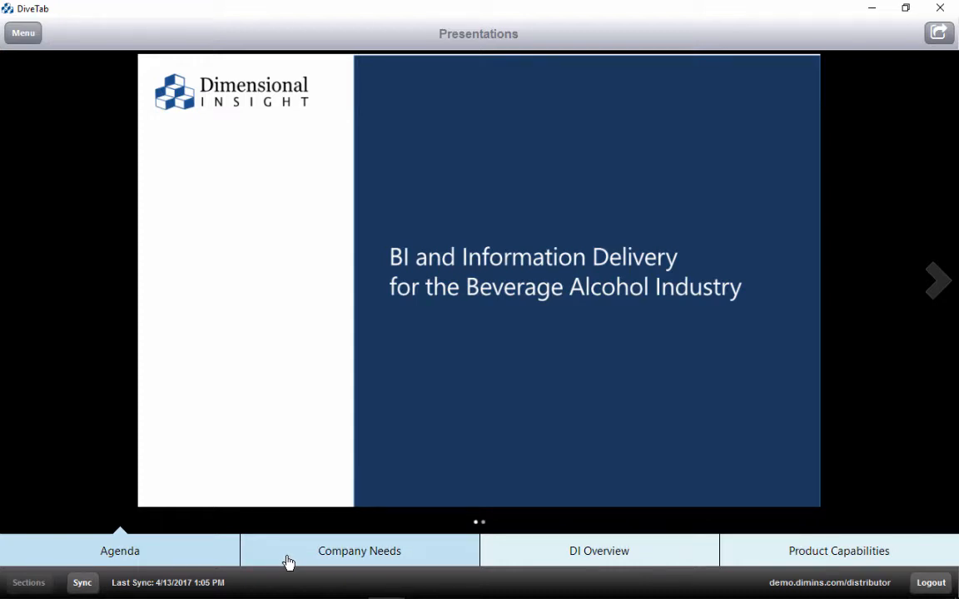
mouse_move(525, 552)
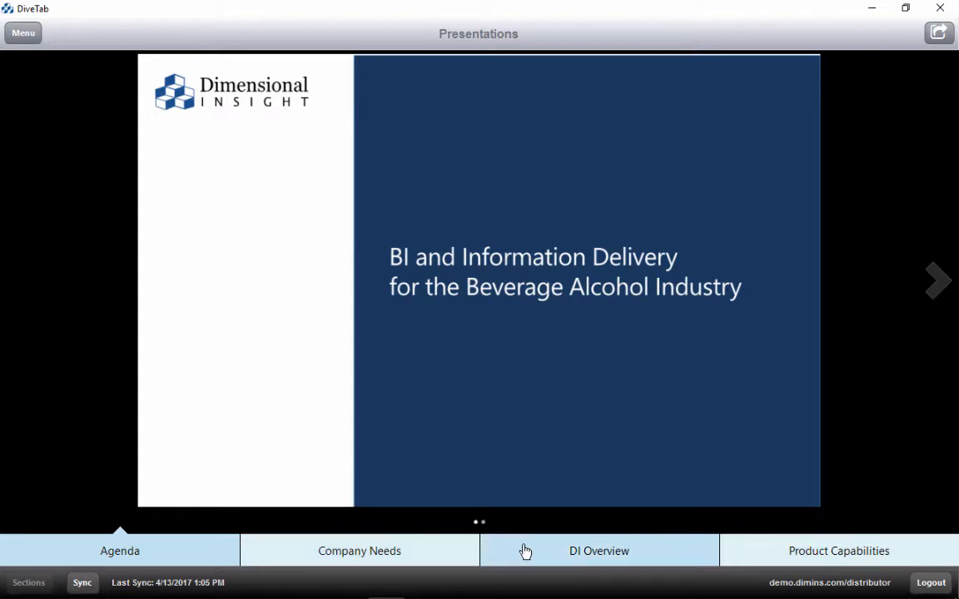
mouse_move(764, 553)
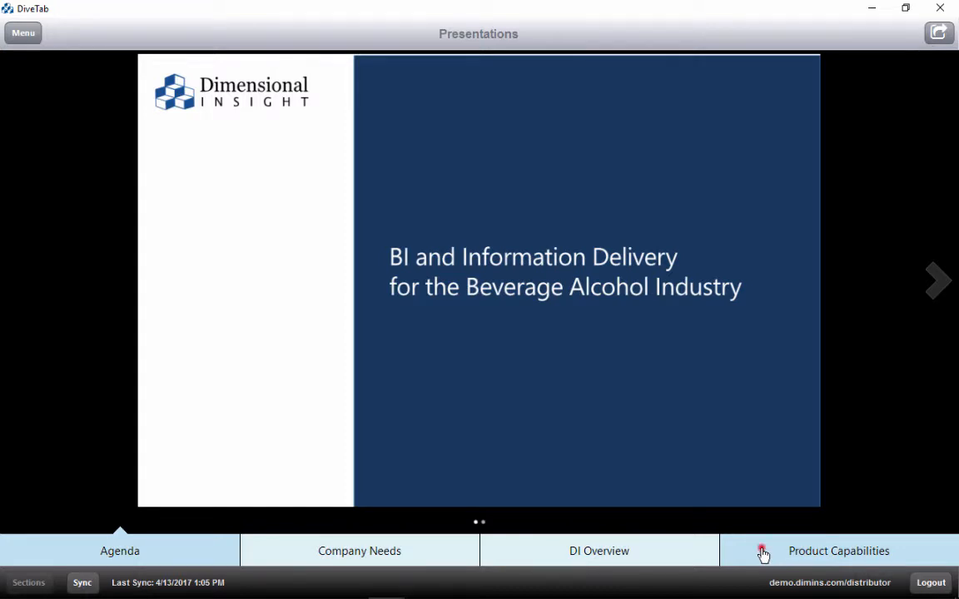
View Product Capabilities, move two slides forward and two back, then go to Menu.
left_click(838, 550)
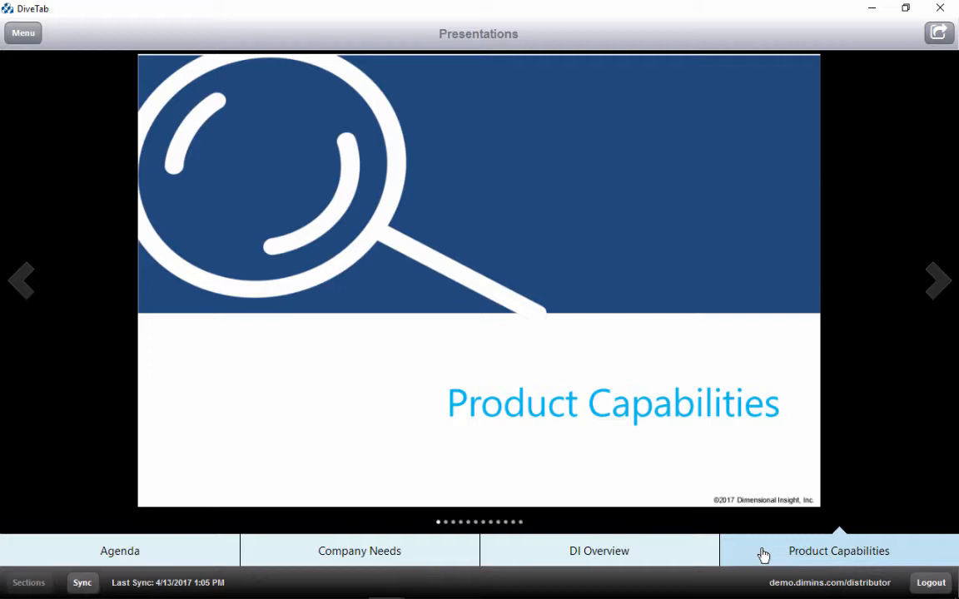
mouse_move(938, 281)
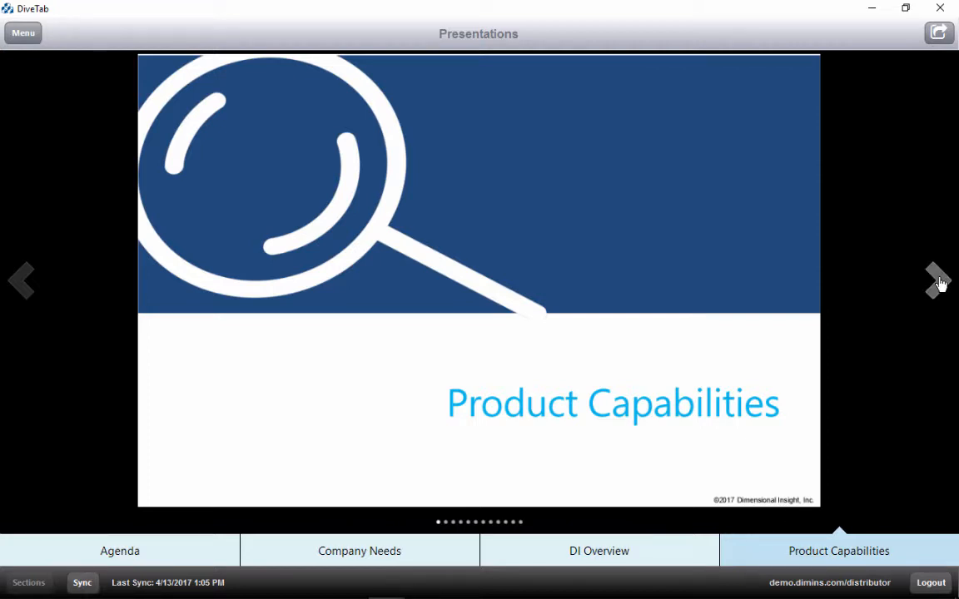
left_click(938, 280)
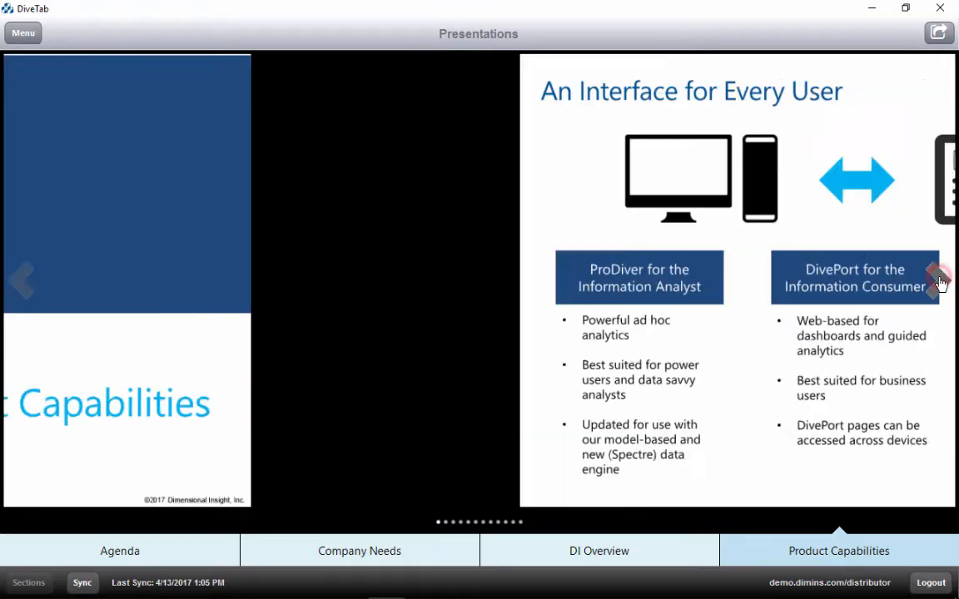
left_click(938, 281)
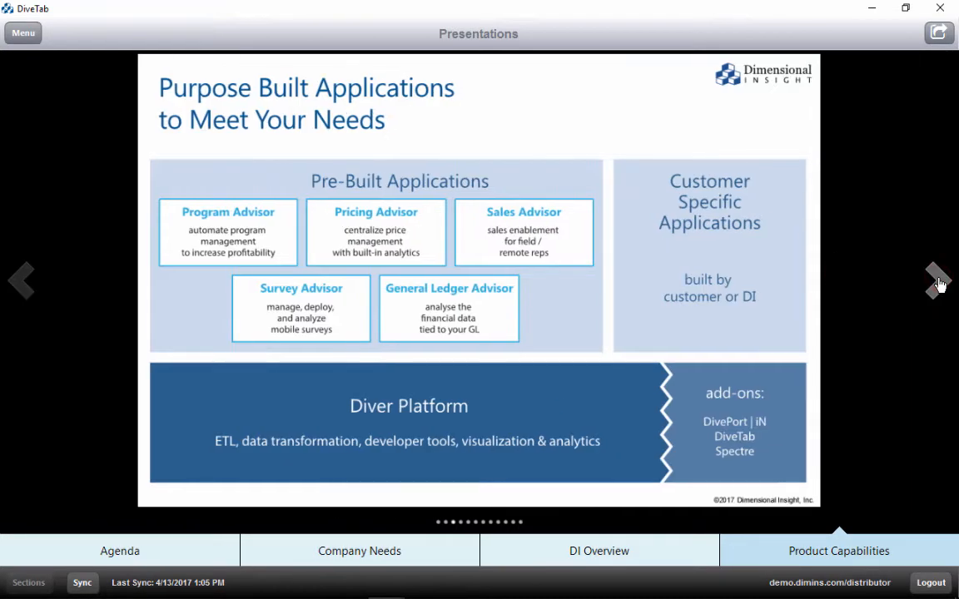
mouse_move(932, 290)
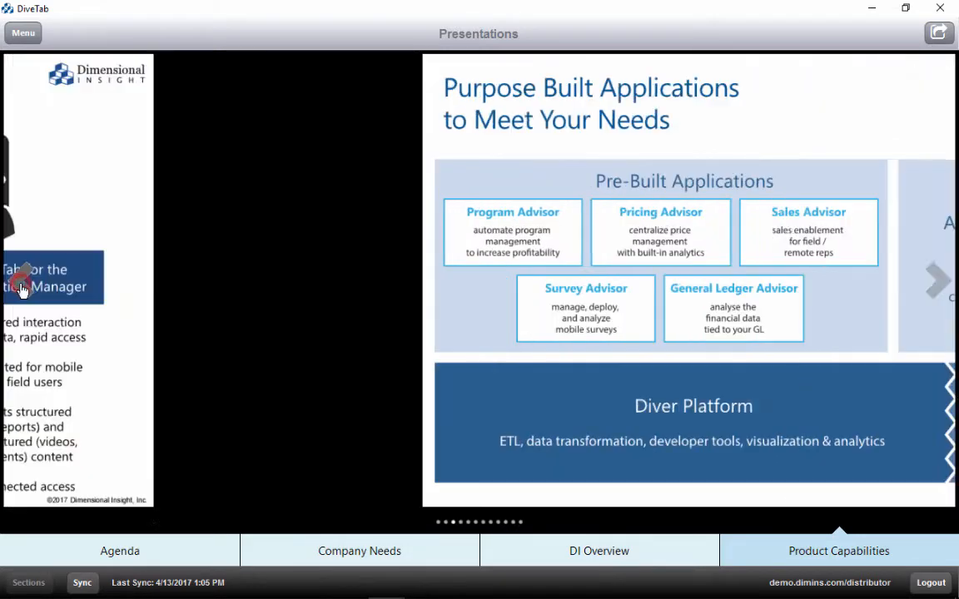
left_click(22, 281)
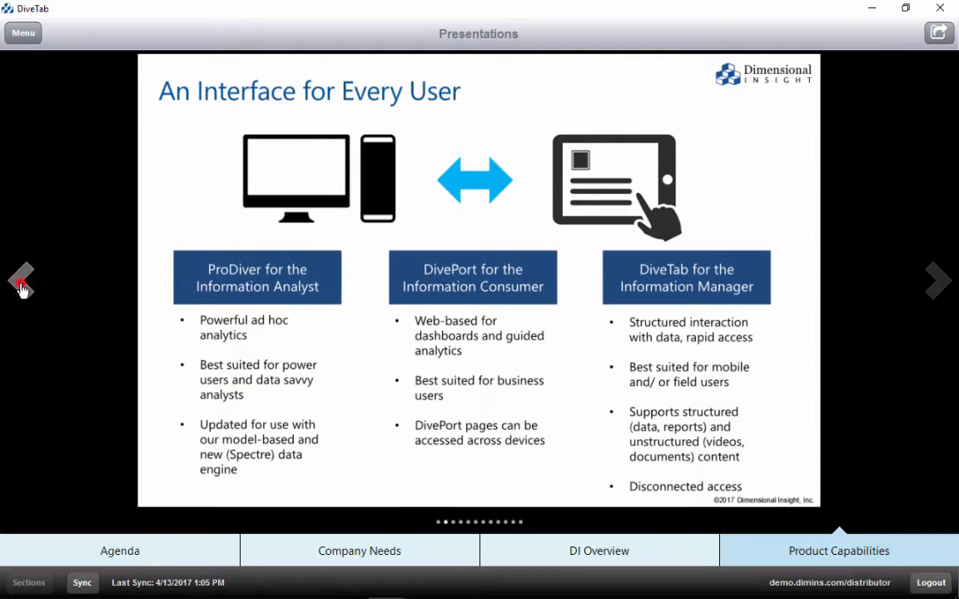
left_click(21, 281)
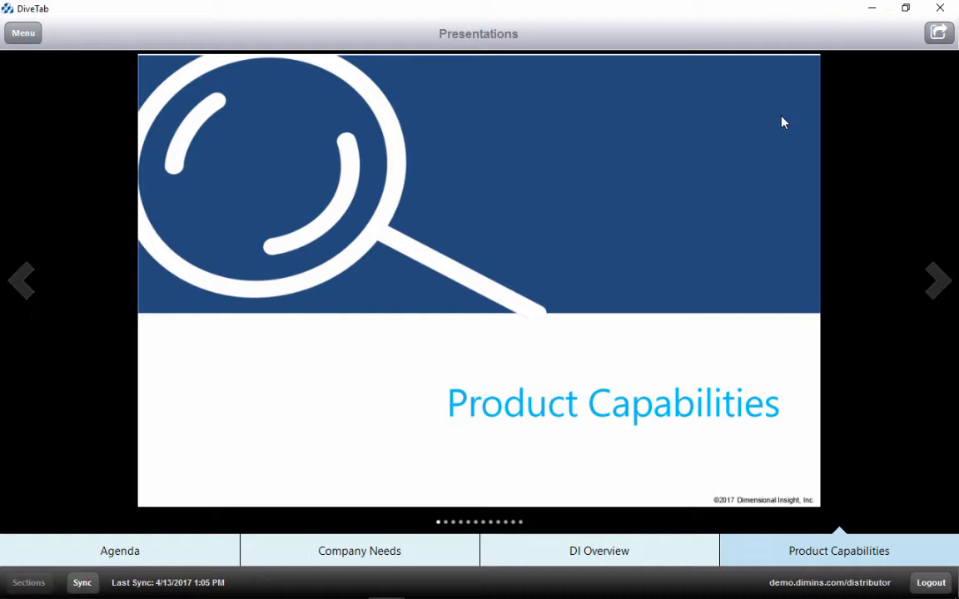
left_click(938, 33)
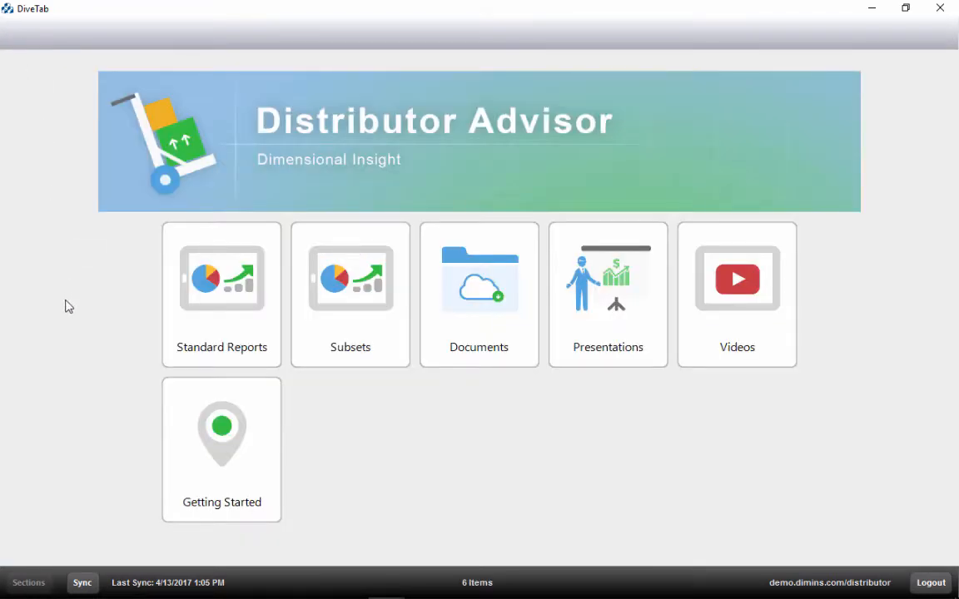
mouse_move(350, 333)
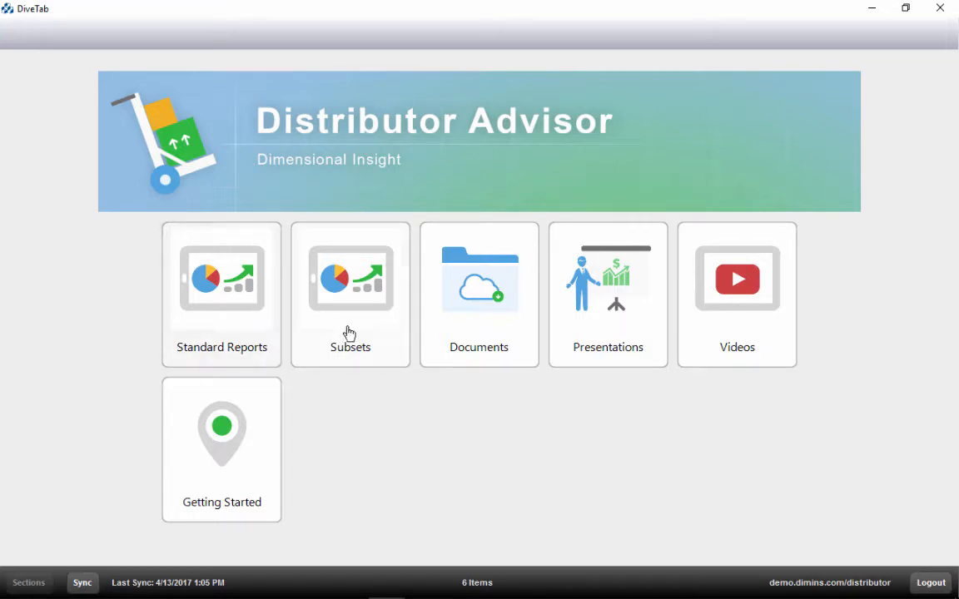
Open the Documents tile to list the two PDFs and their download status.
left_click(478, 279)
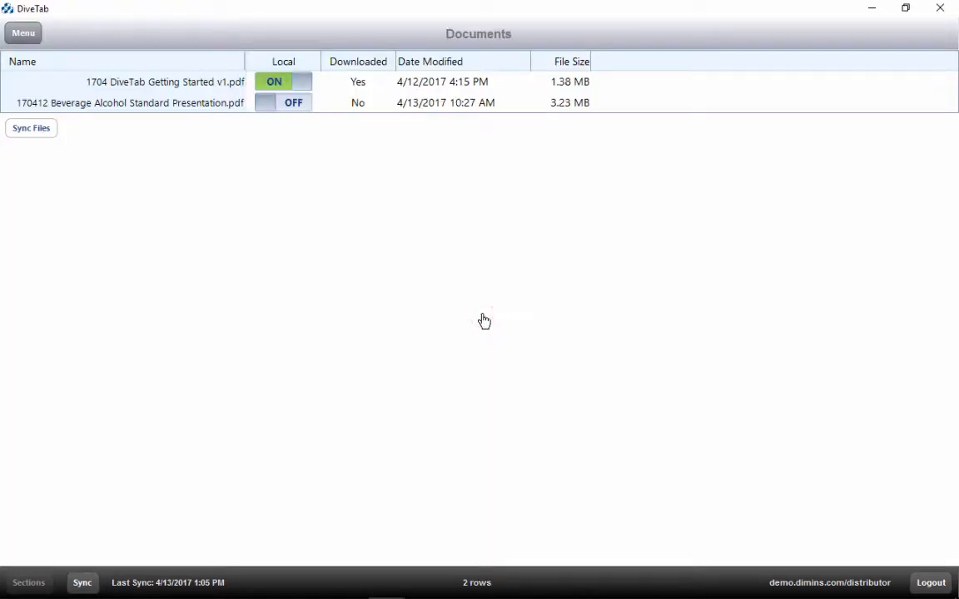
mouse_move(175, 87)
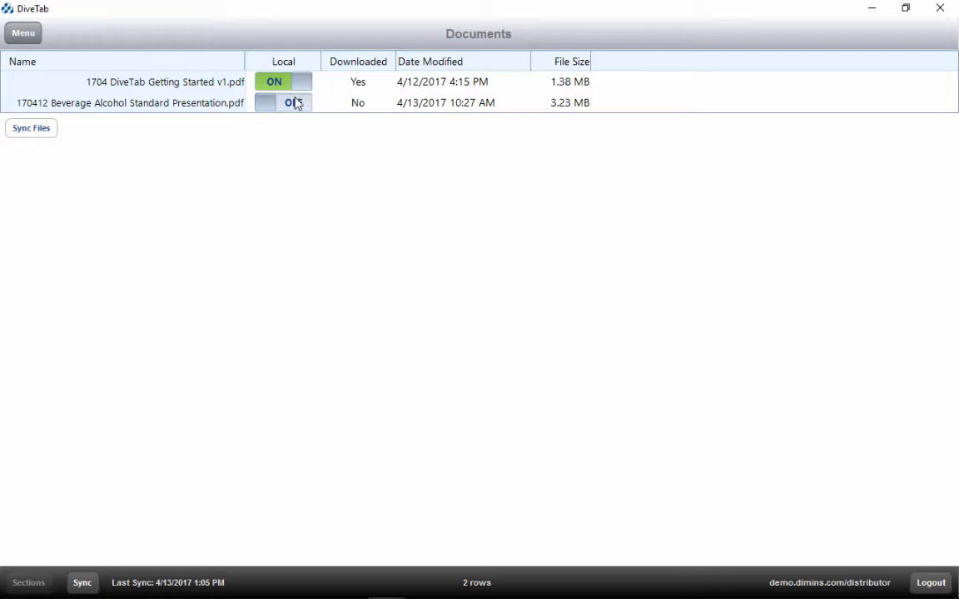
Sync the Beverage Alcohol presentation for offline use, then turn its Local toggle off.
left_click(283, 102)
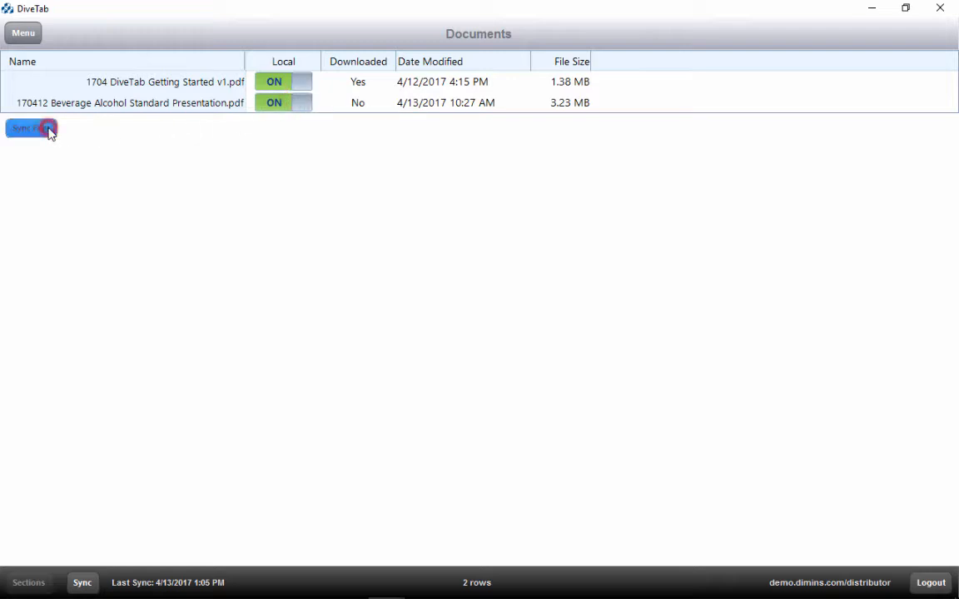
left_click(30, 128)
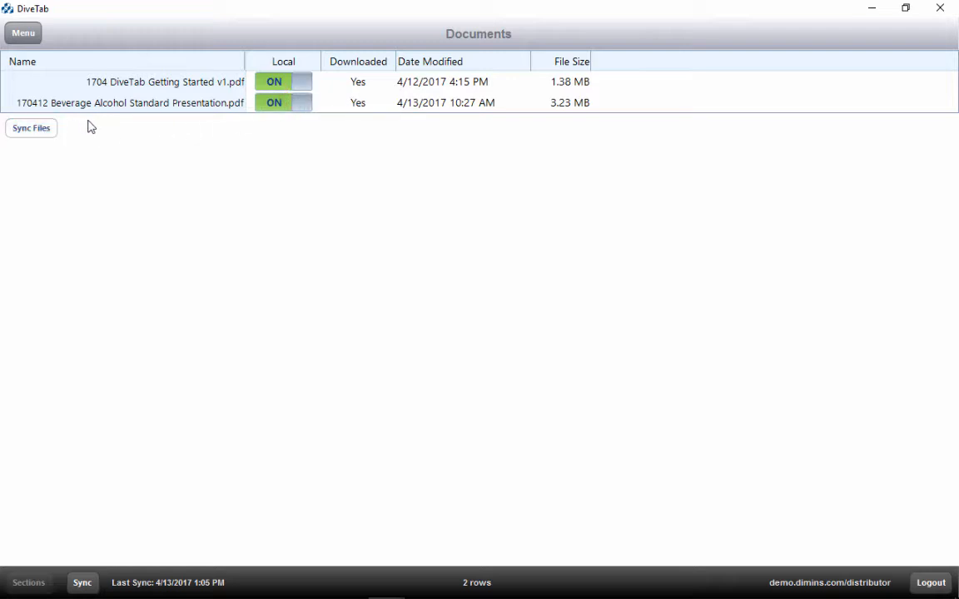
mouse_move(125, 128)
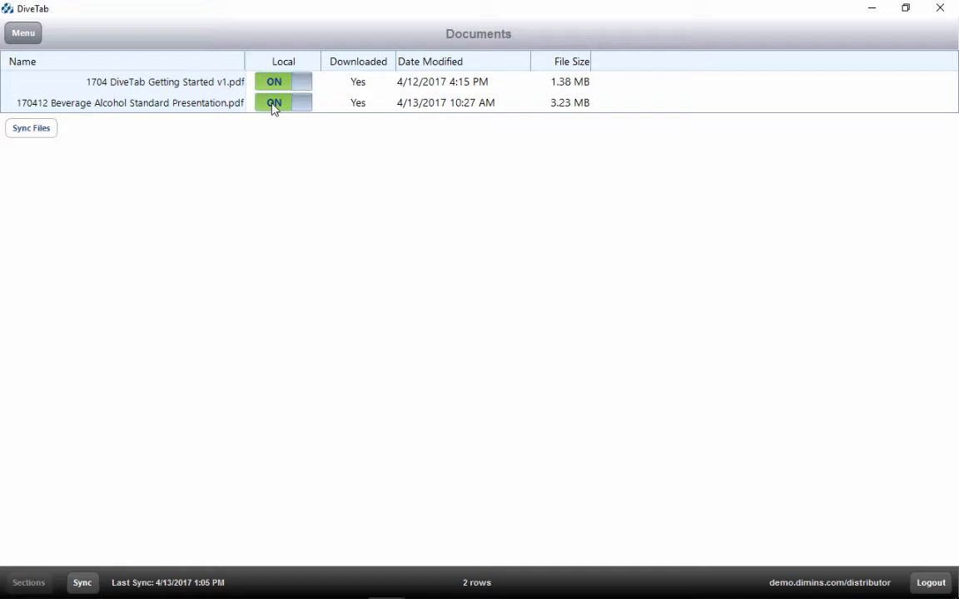
left_click(283, 102)
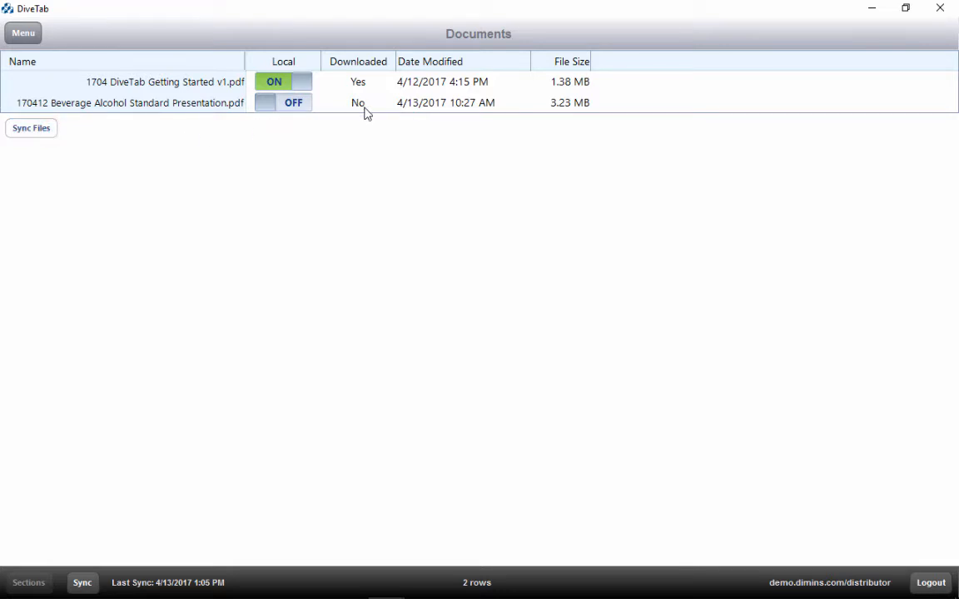
mouse_move(191, 90)
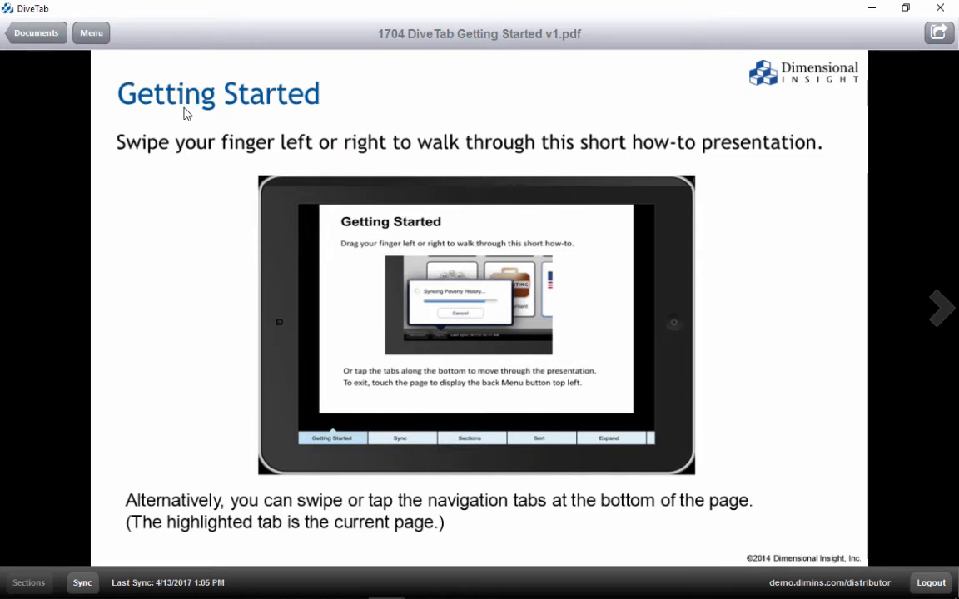
Check the Getting Started PDF's sharing options, dismiss them, and return to Menu.
left_click(940, 33)
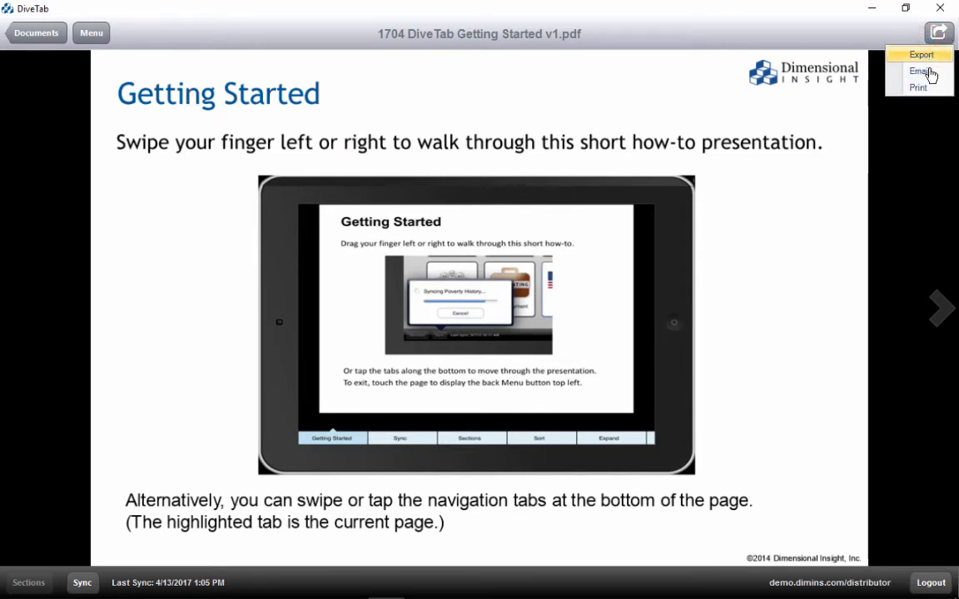
left_click(938, 33)
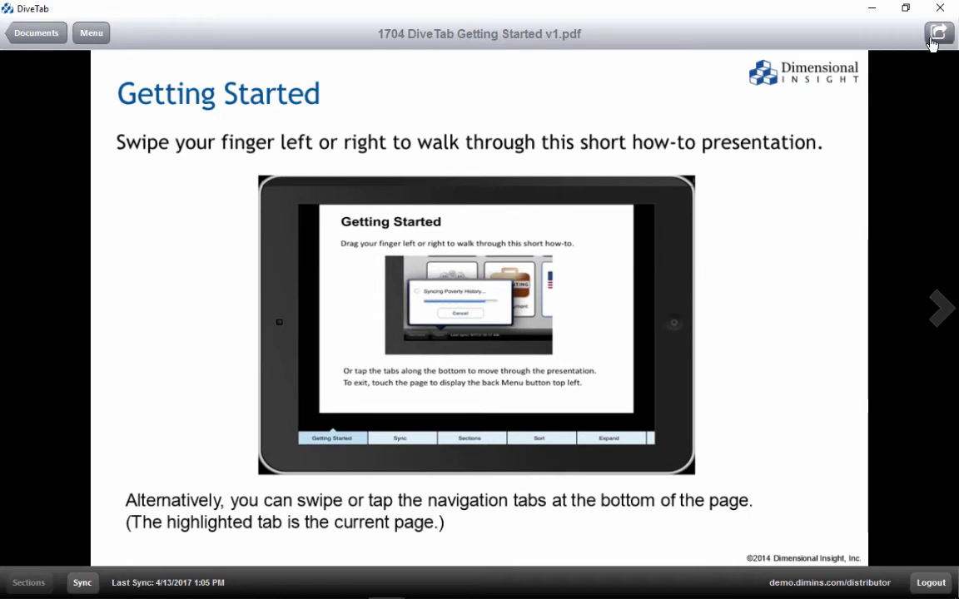
left_click(91, 32)
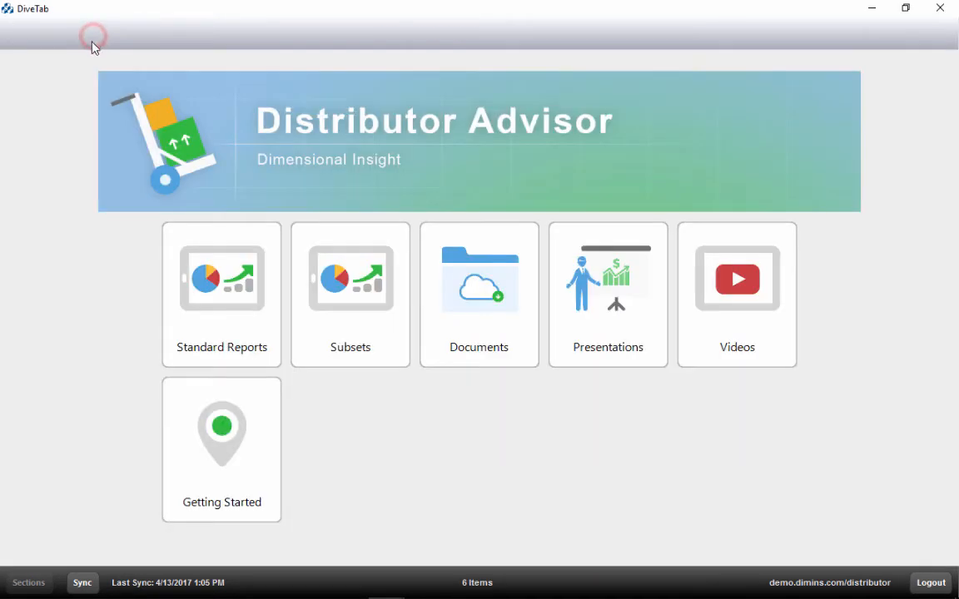
left_click(737, 295)
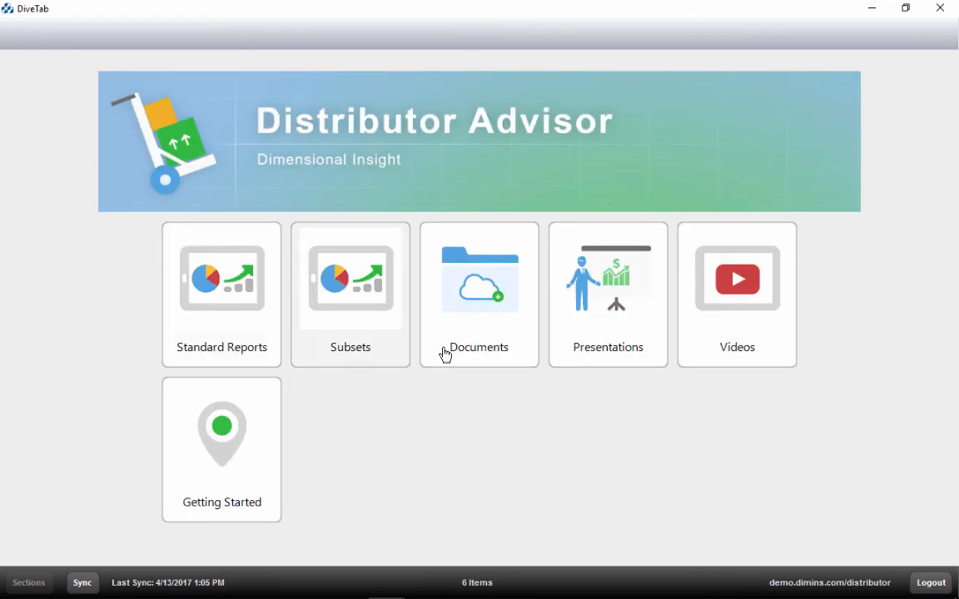
mouse_move(595, 335)
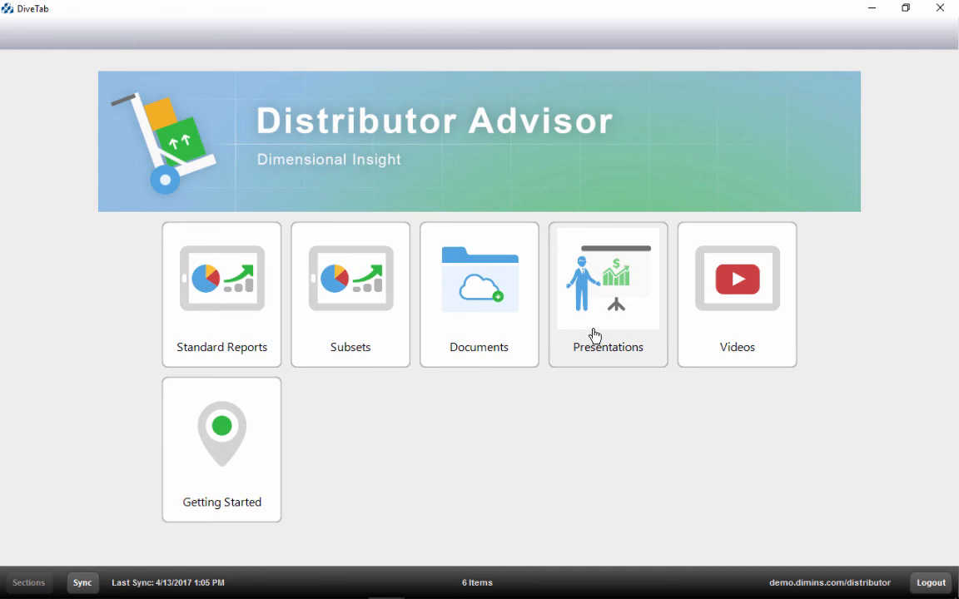